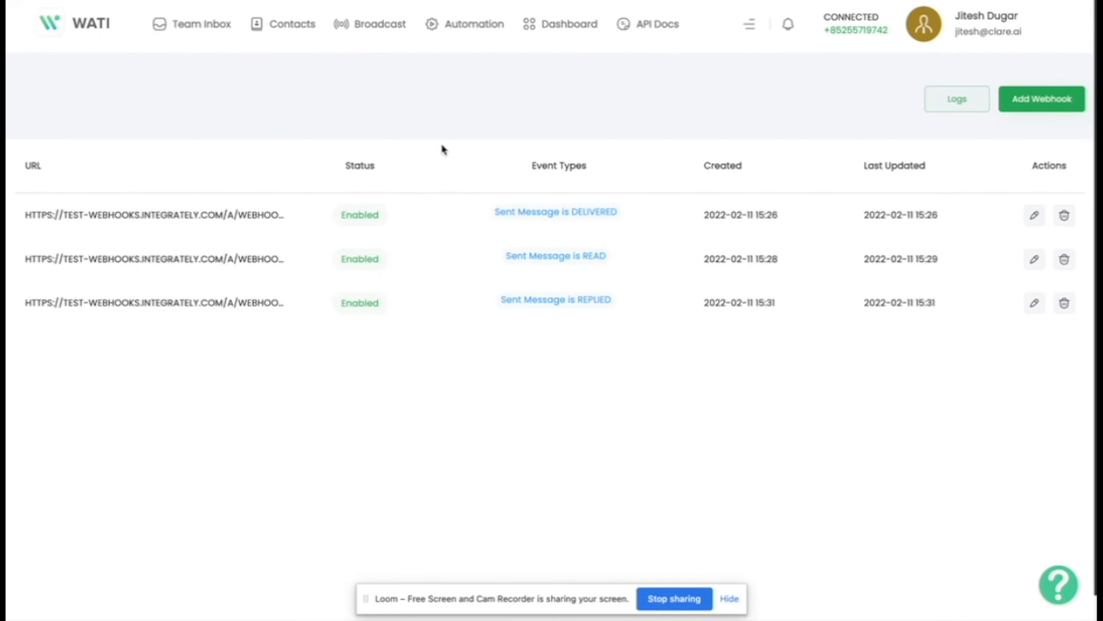
pyautogui.moveTo(966, 125)
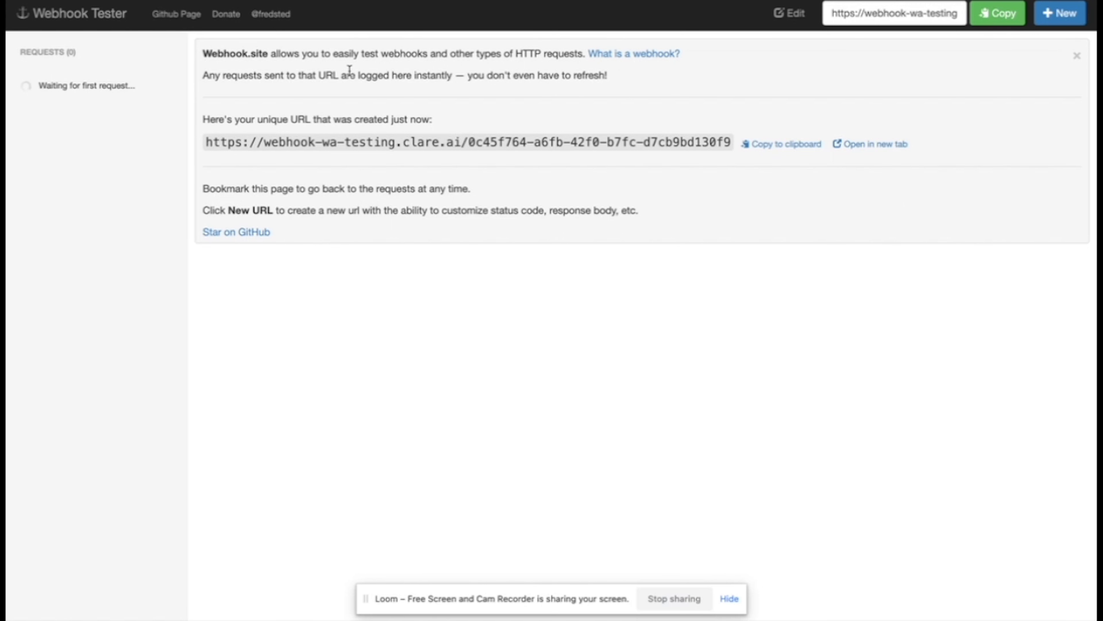
pyautogui.moveTo(226, 13)
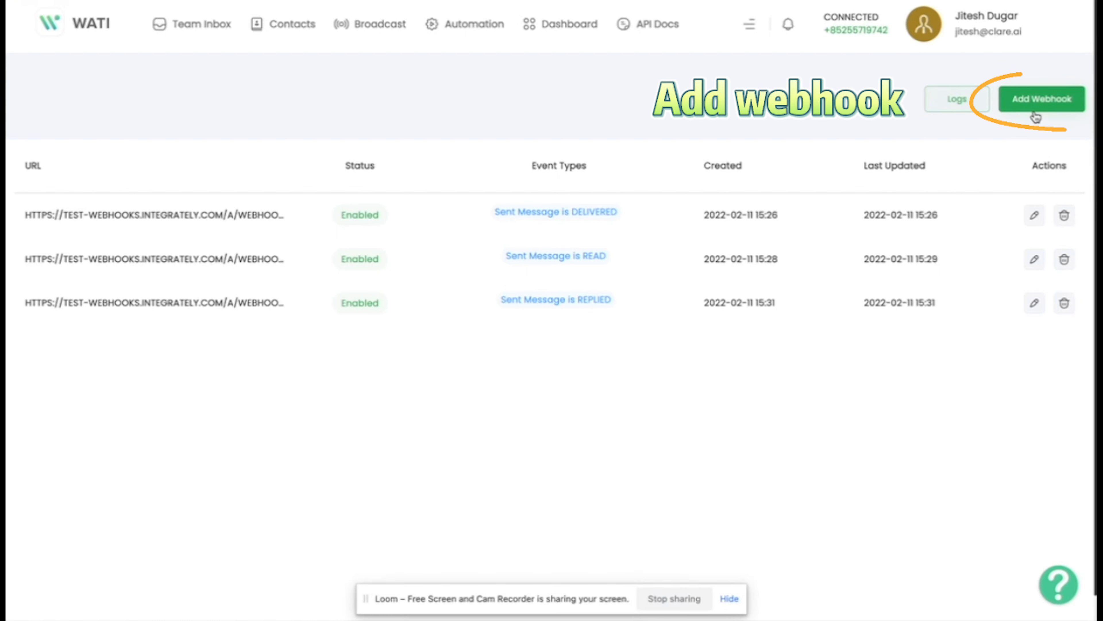
# Create an enabled webhook on the Webhook Tester URL subscribed to Message Received, New Contact Message and Session Message Sent.
pyautogui.click(1042, 99)
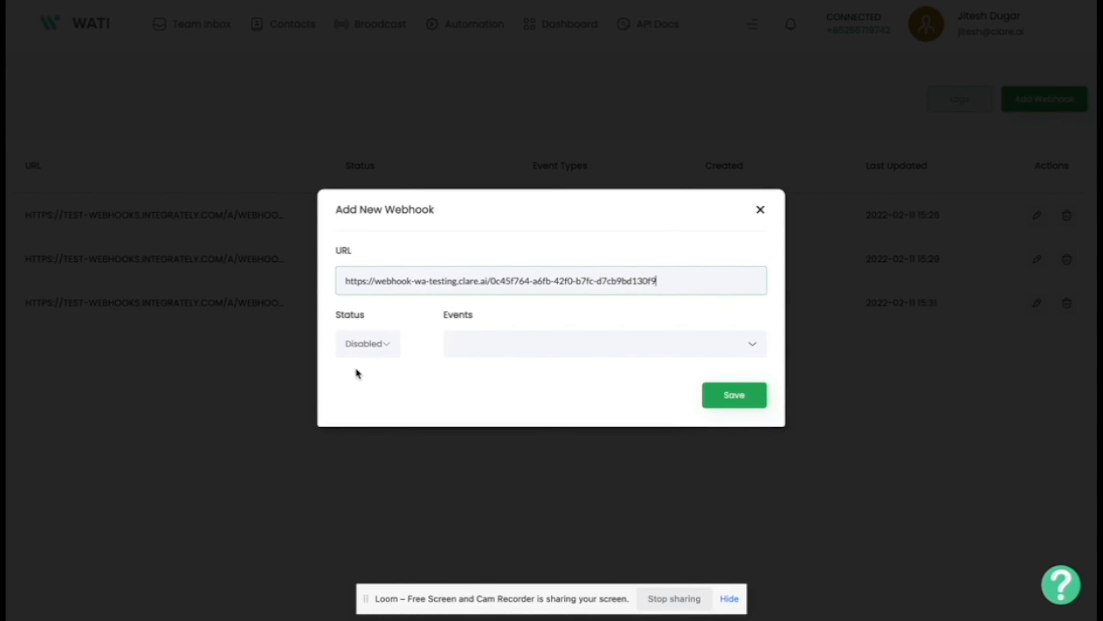
pyautogui.click(603, 343)
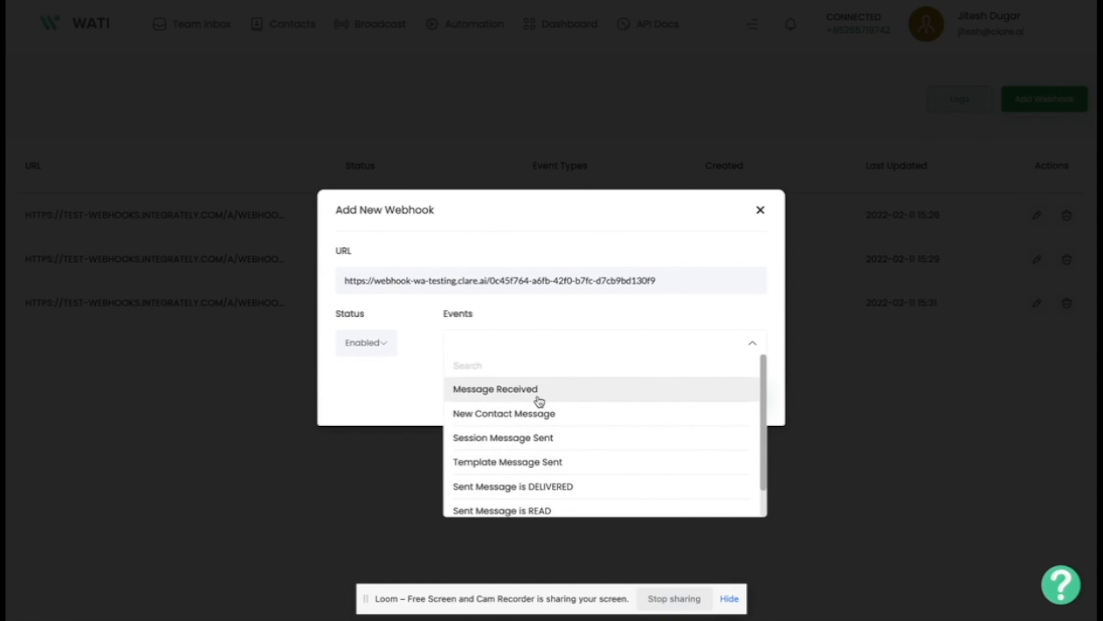
pyautogui.click(502, 437)
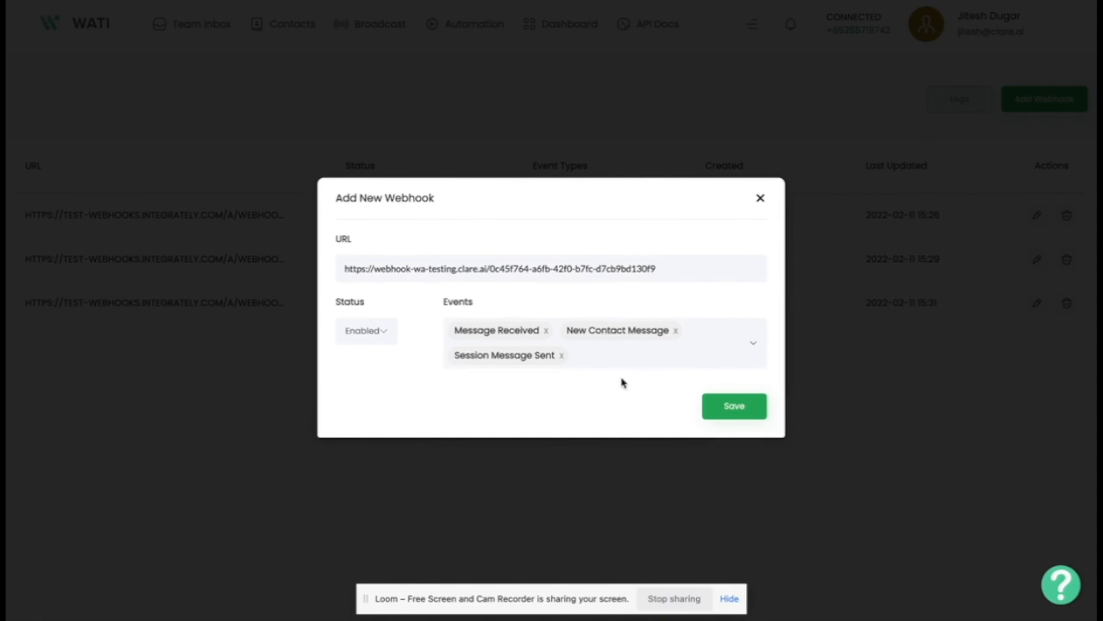
pyautogui.moveTo(610, 365)
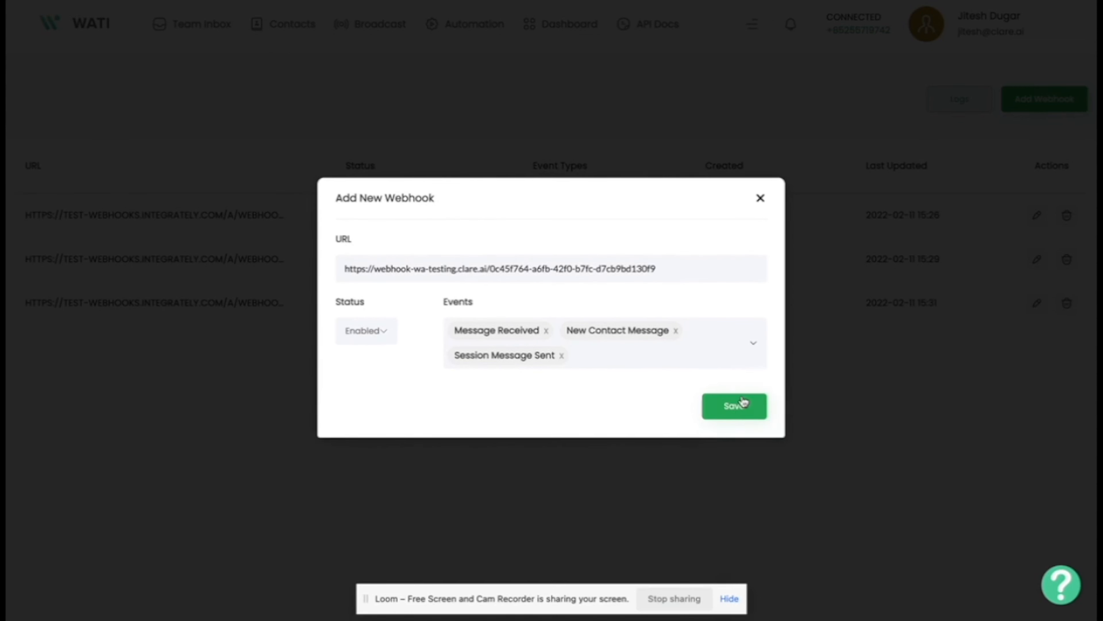
pyautogui.click(733, 405)
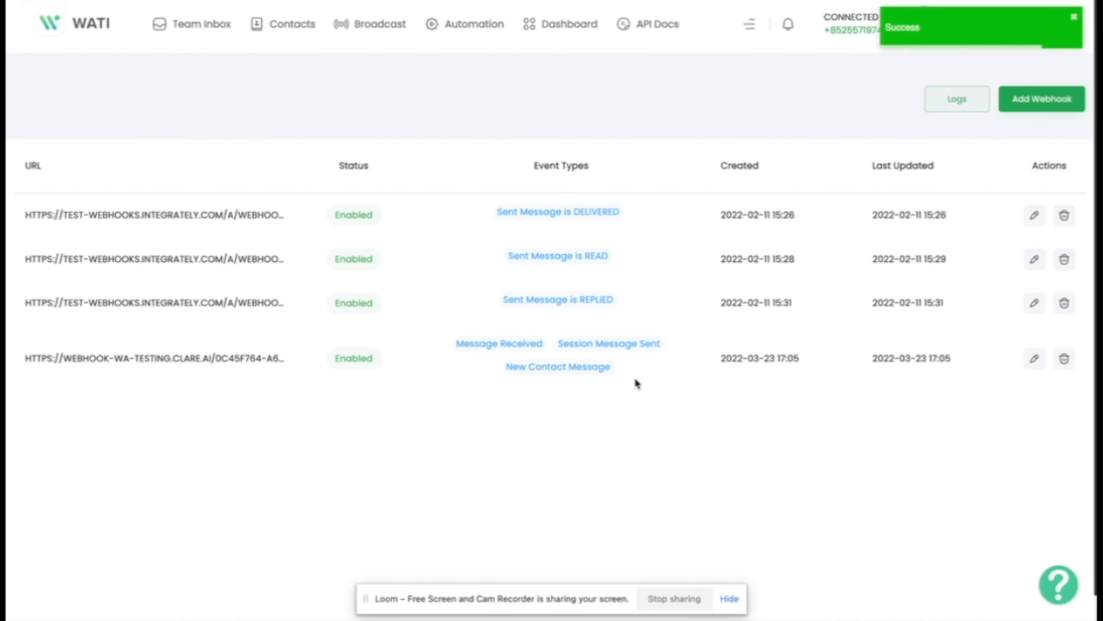
pyautogui.moveTo(595, 354)
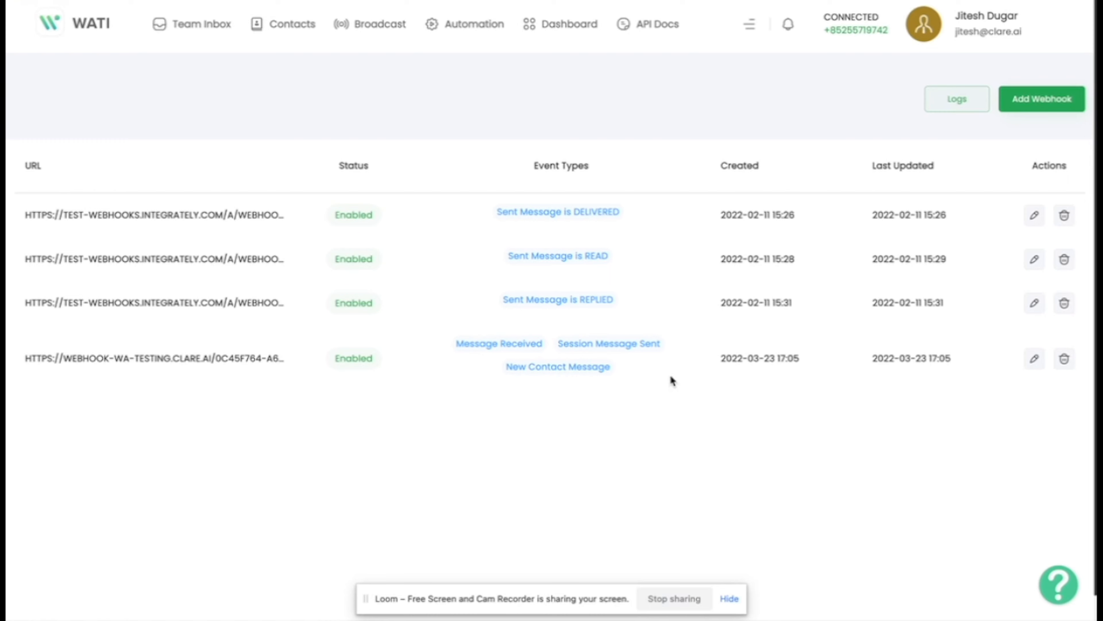
pyautogui.moveTo(798, 87)
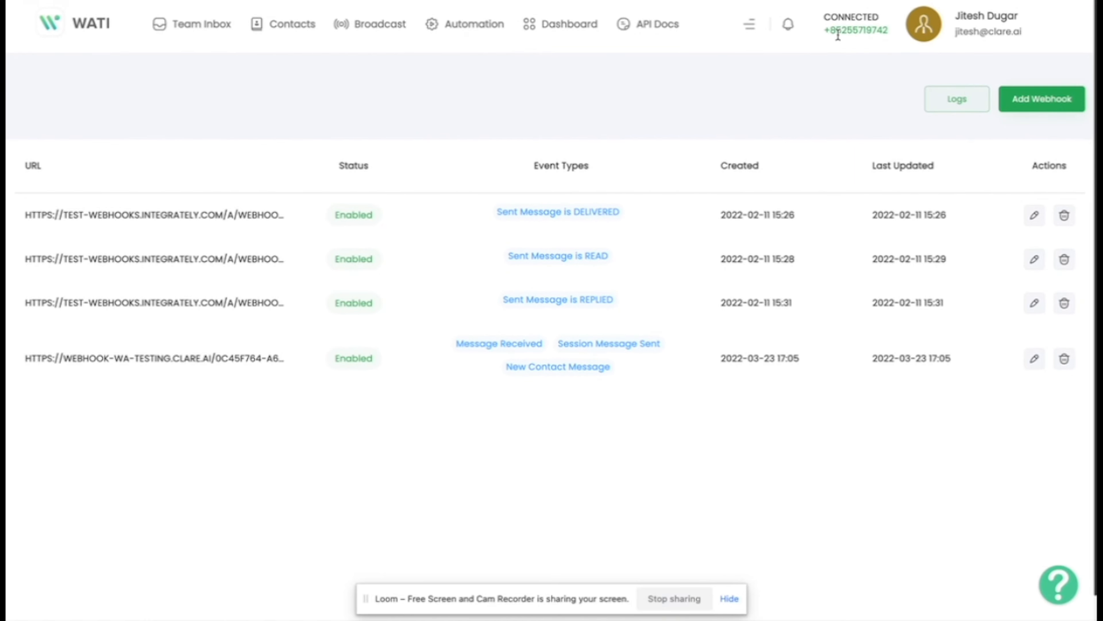
pyautogui.doubleClick(856, 31)
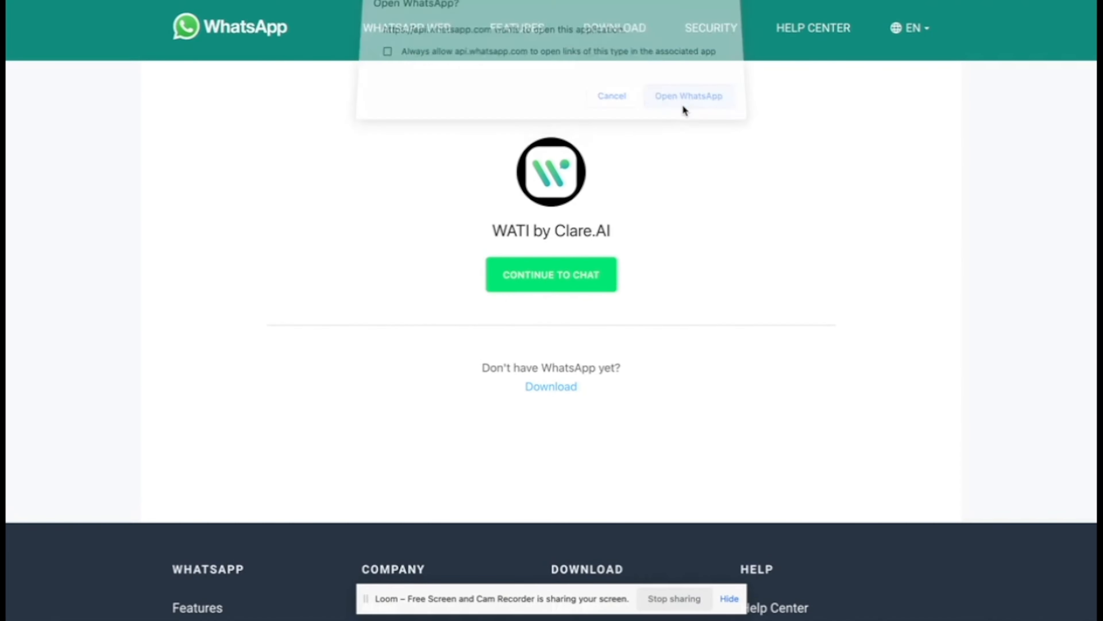
# Send 'Hello webhook' to the WATI demo business number from the WhatsApp desktop chat.
pyautogui.click(687, 96)
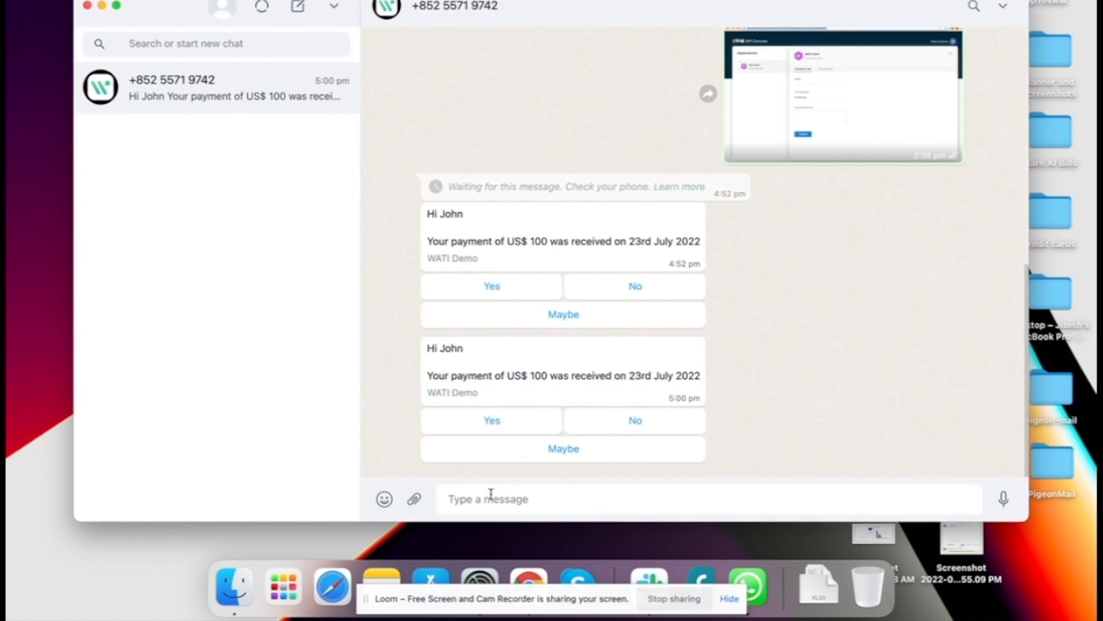
pyautogui.write('Hello webhoo')
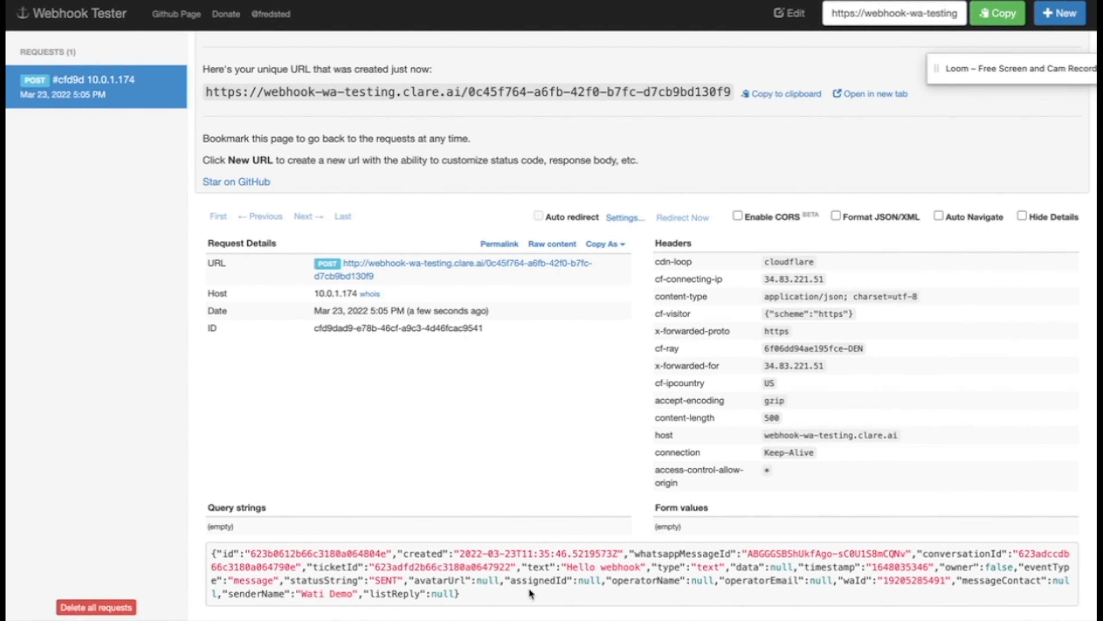
# Select the senderName value 'Wati Demo' in the logged POST request's raw body.
pyautogui.doubleClick(605, 567)
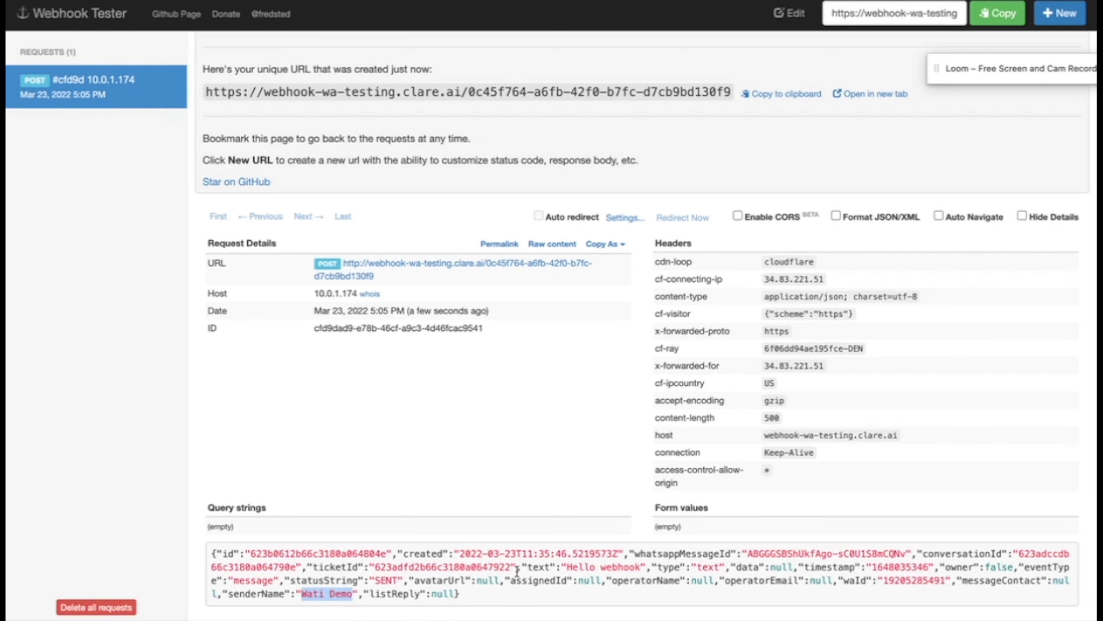
pyautogui.moveTo(466, 191)
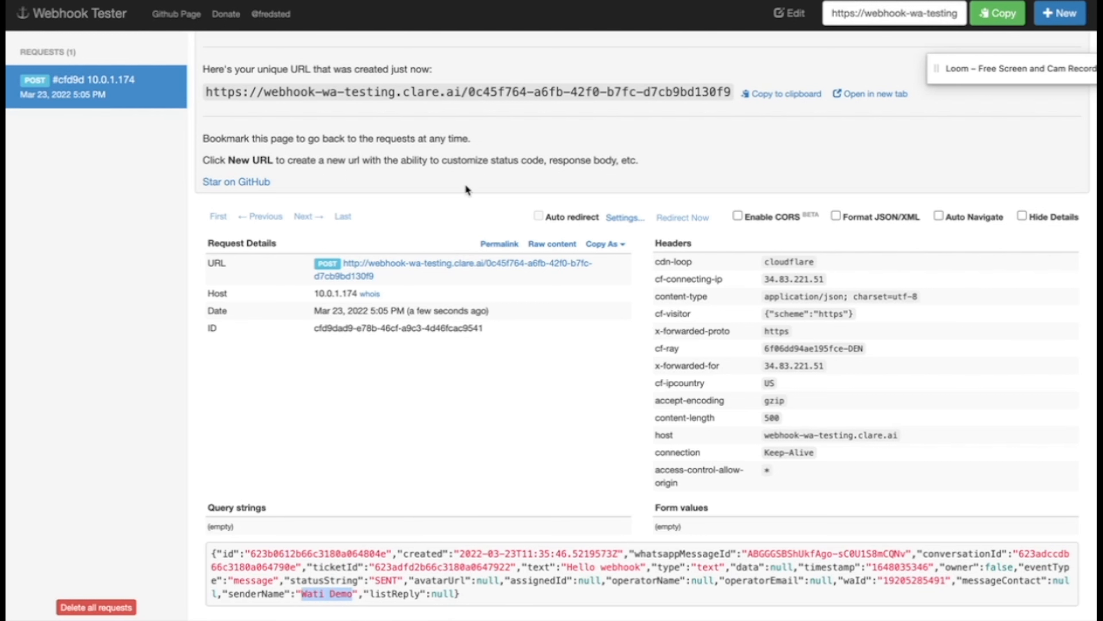